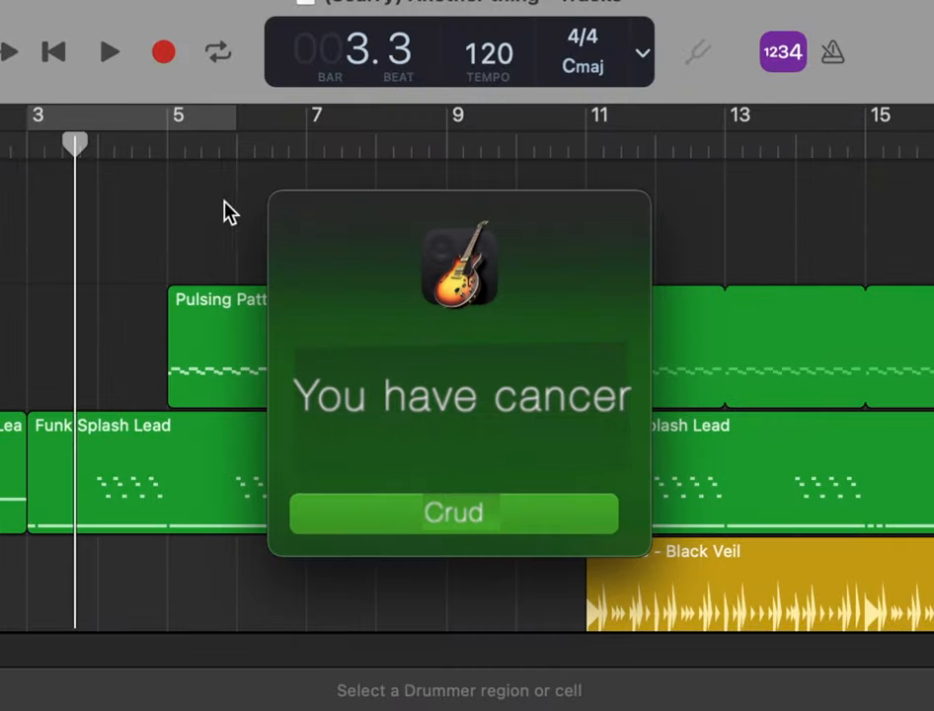
Dismiss the alert and start a new empty GarageBand project.
click(326, 28)
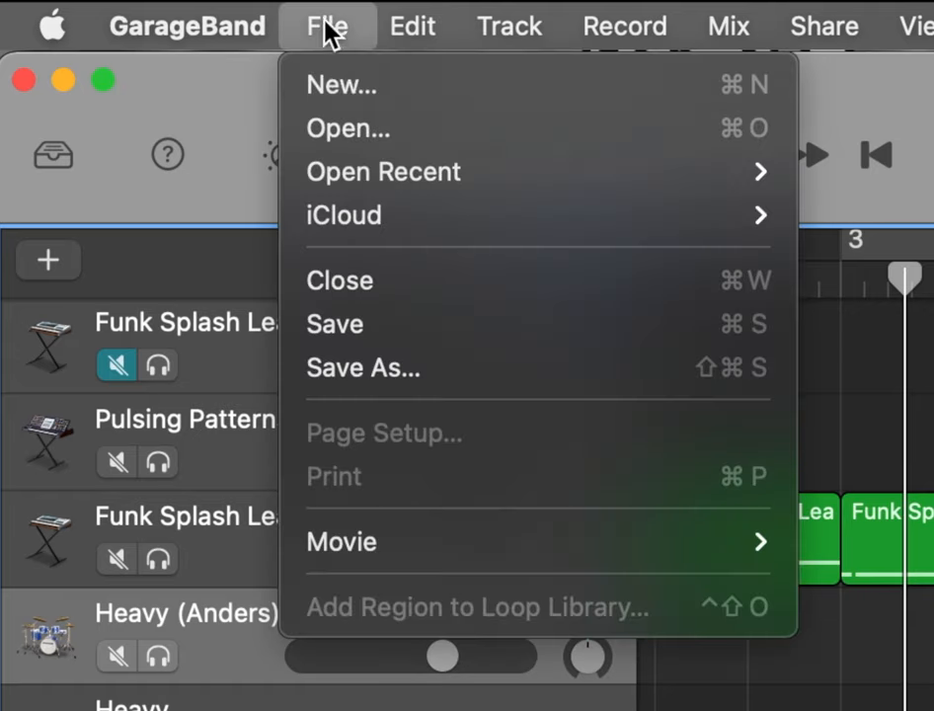
click(348, 126)
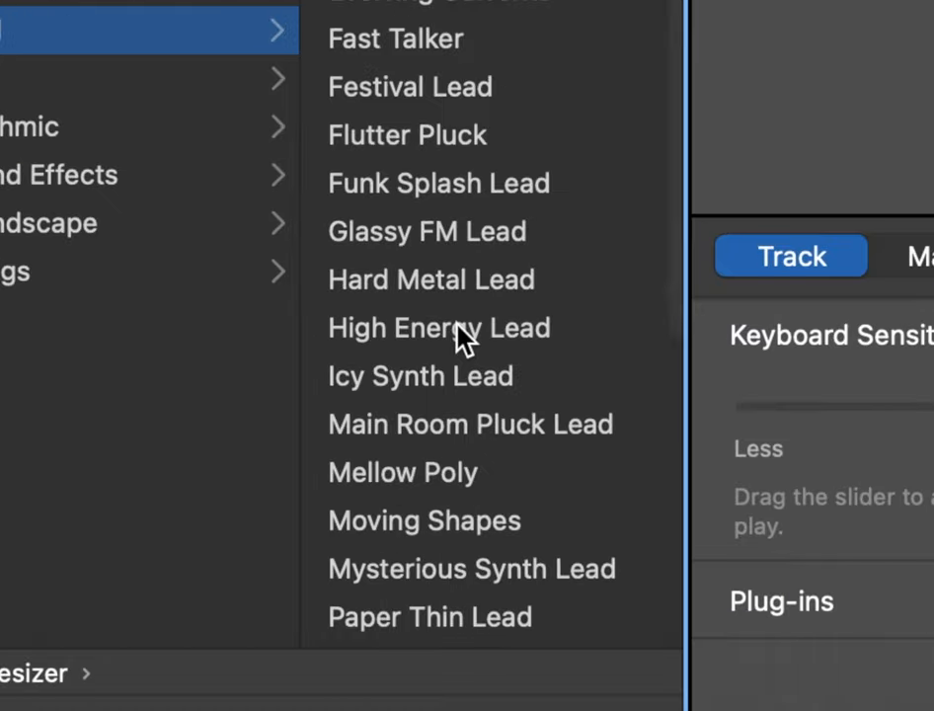
Pick the High Energy Lead sound and tweak its oscillator detune on the Controls pad.
click(438, 328)
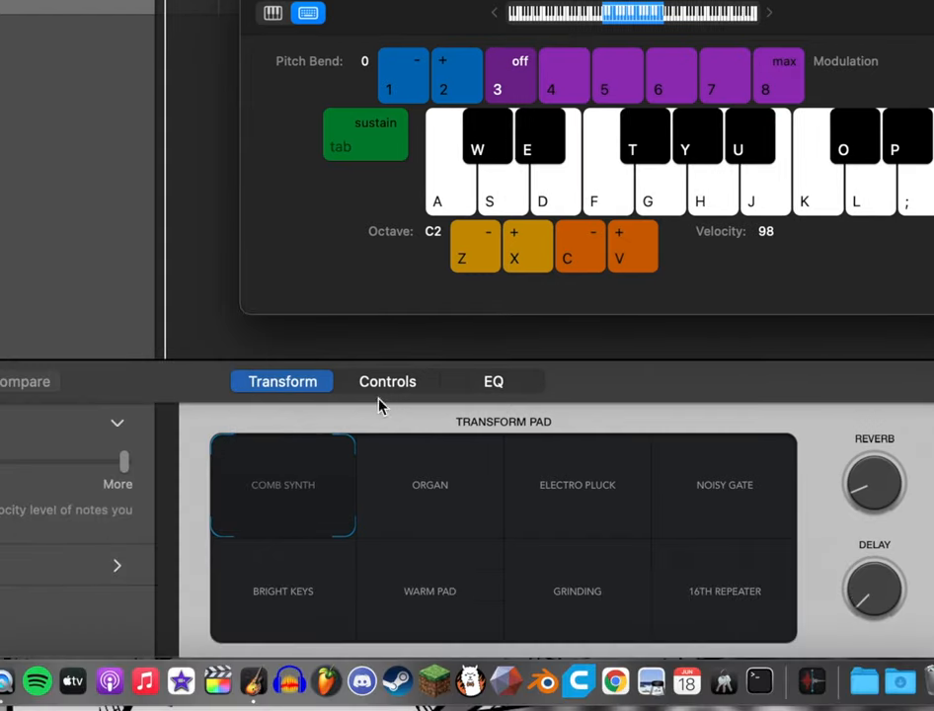
click(387, 381)
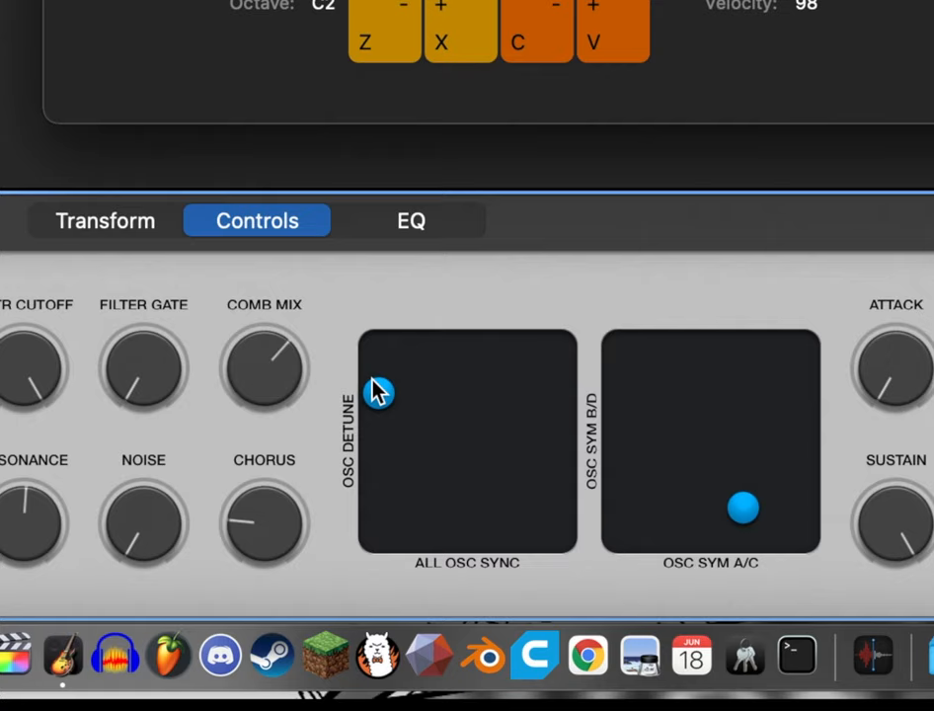
click(555, 462)
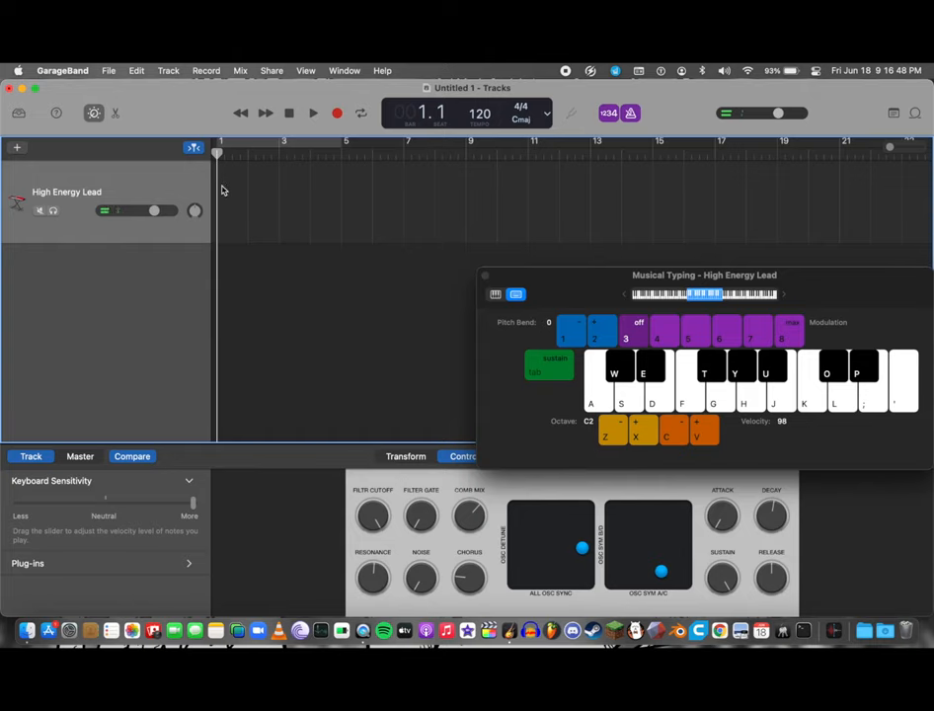
Record a lead take while playing the Musical Typing keyboard.
click(335, 113)
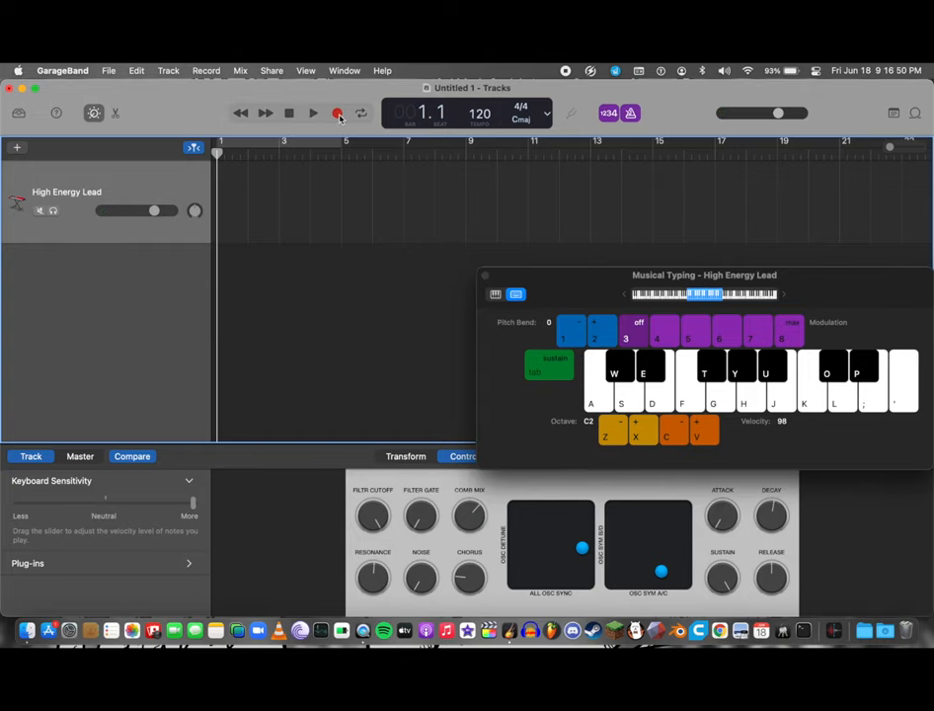
mouse_move(338, 113)
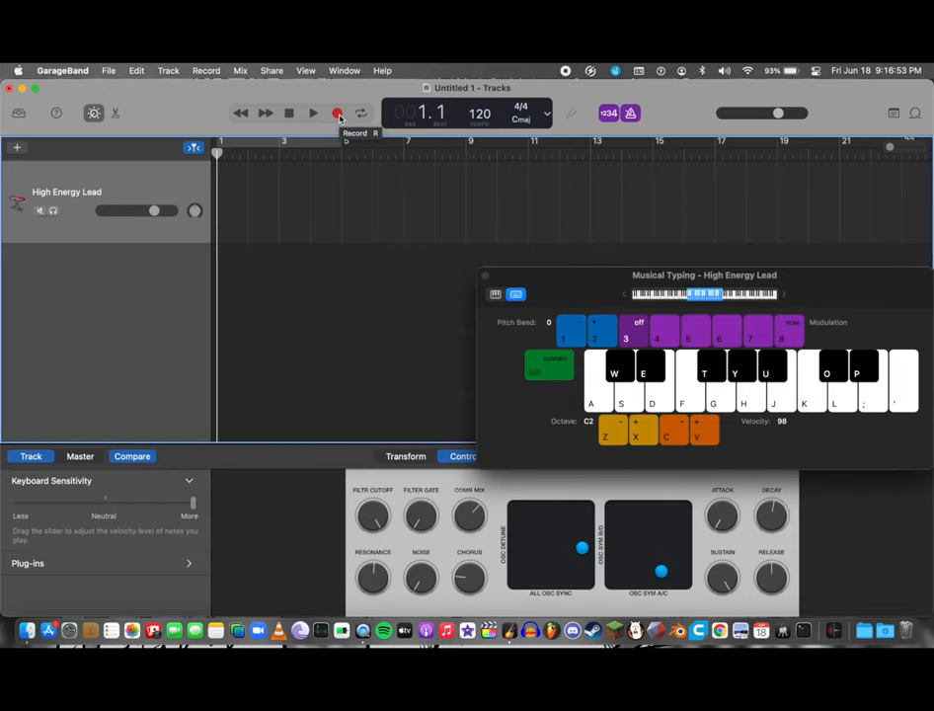
click(338, 113)
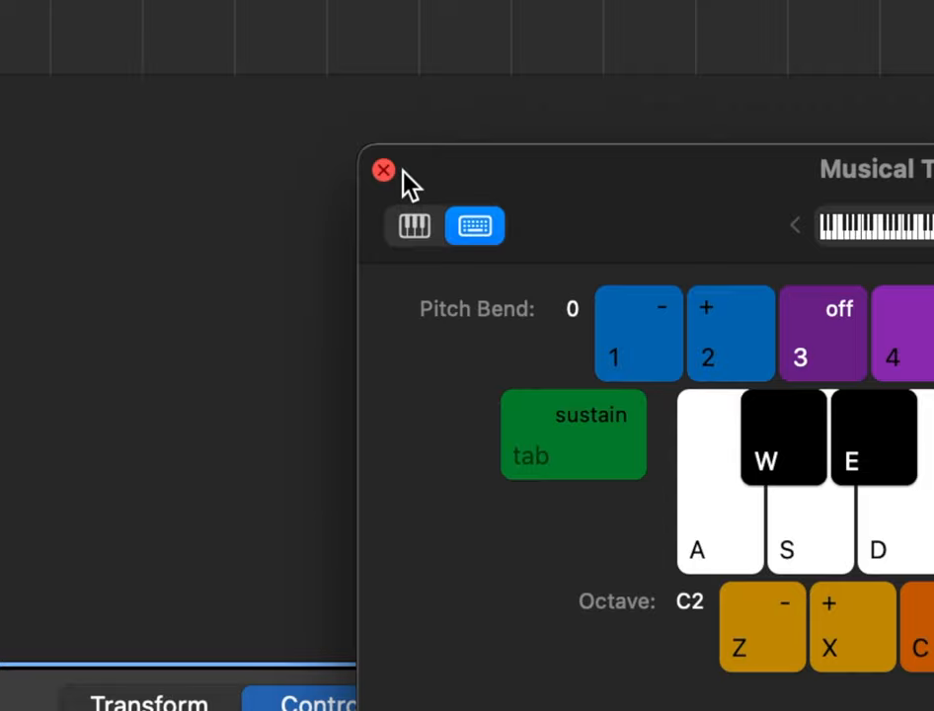
Close Musical Typing and move the first note to the region start in the Piano Roll.
click(383, 170)
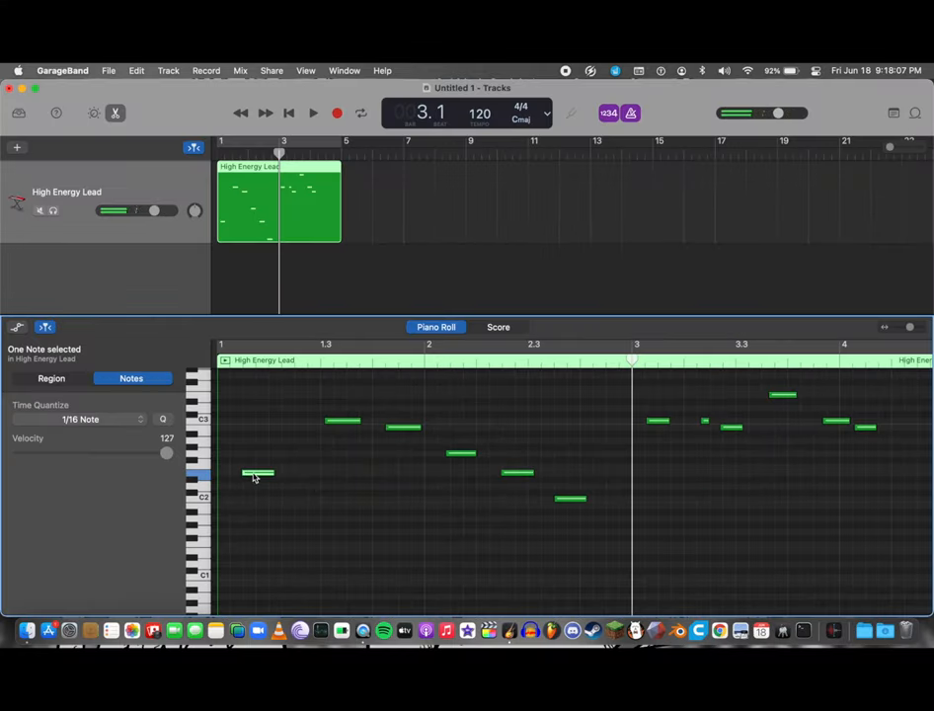
drag(259, 475, 385, 426)
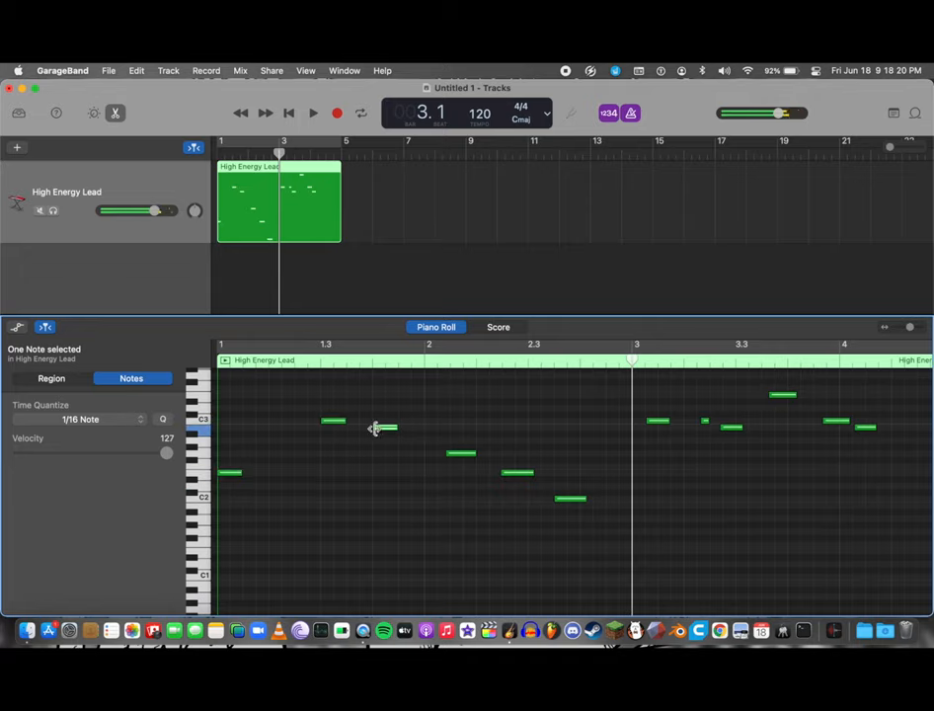
click(51, 379)
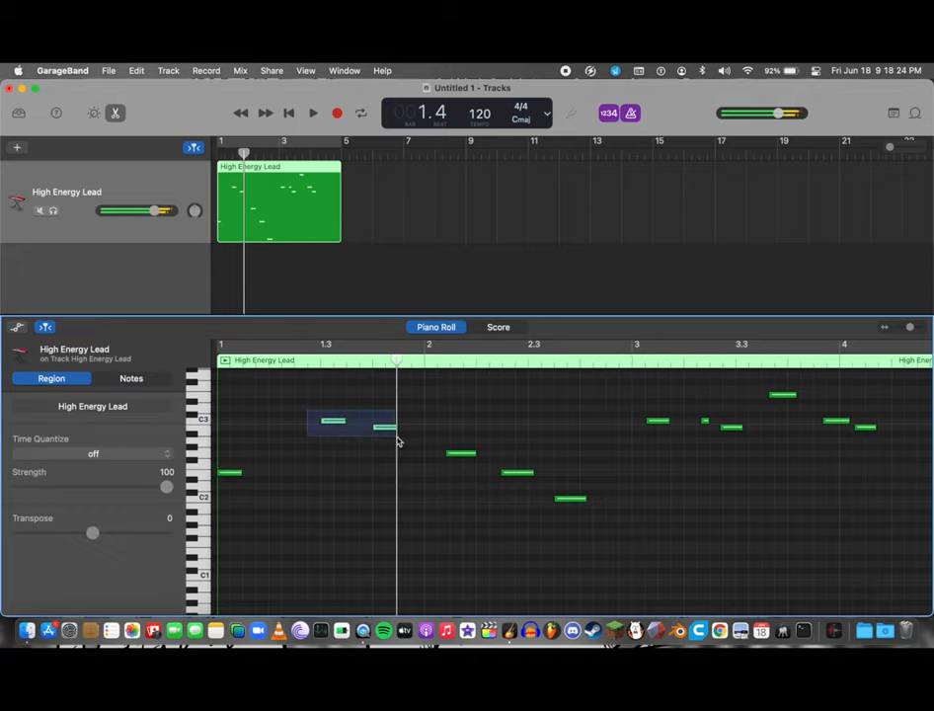
Add three extra notes to the lead melody and clear the selection.
click(281, 473)
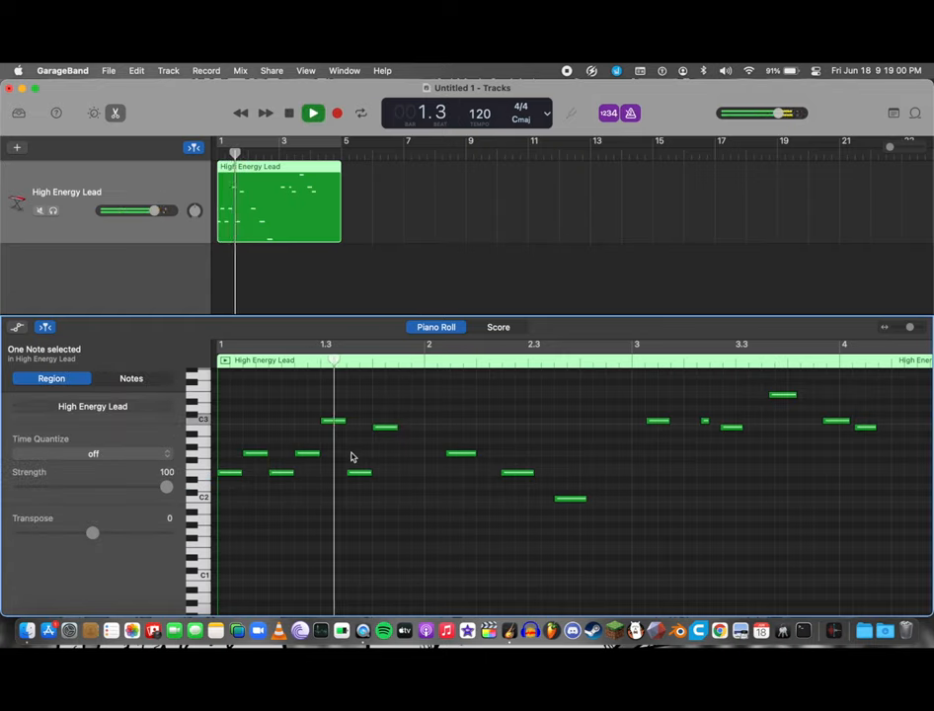
click(131, 379)
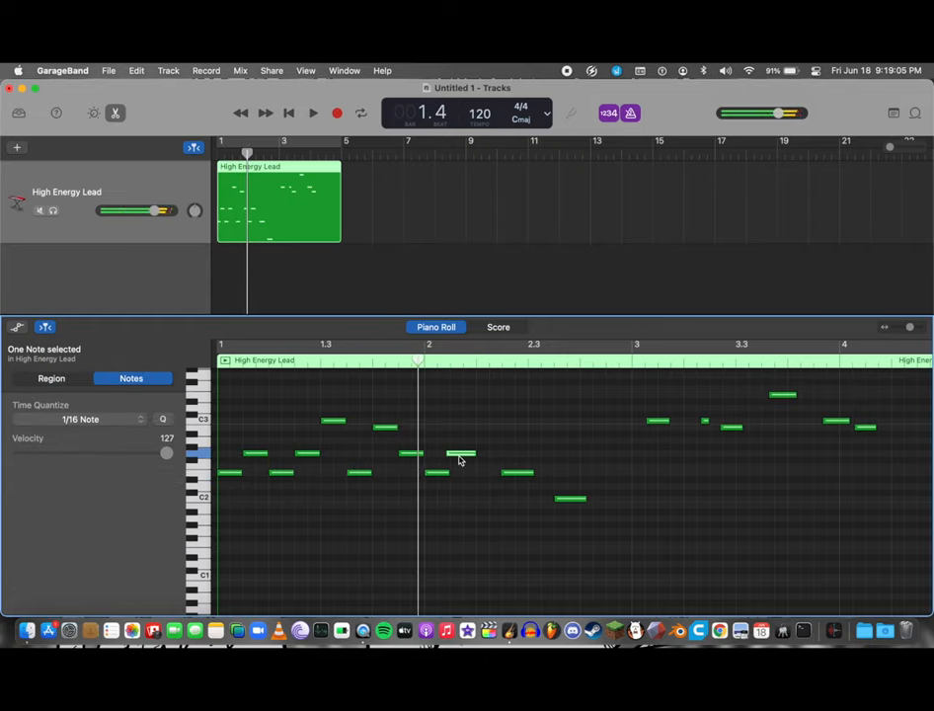
click(51, 379)
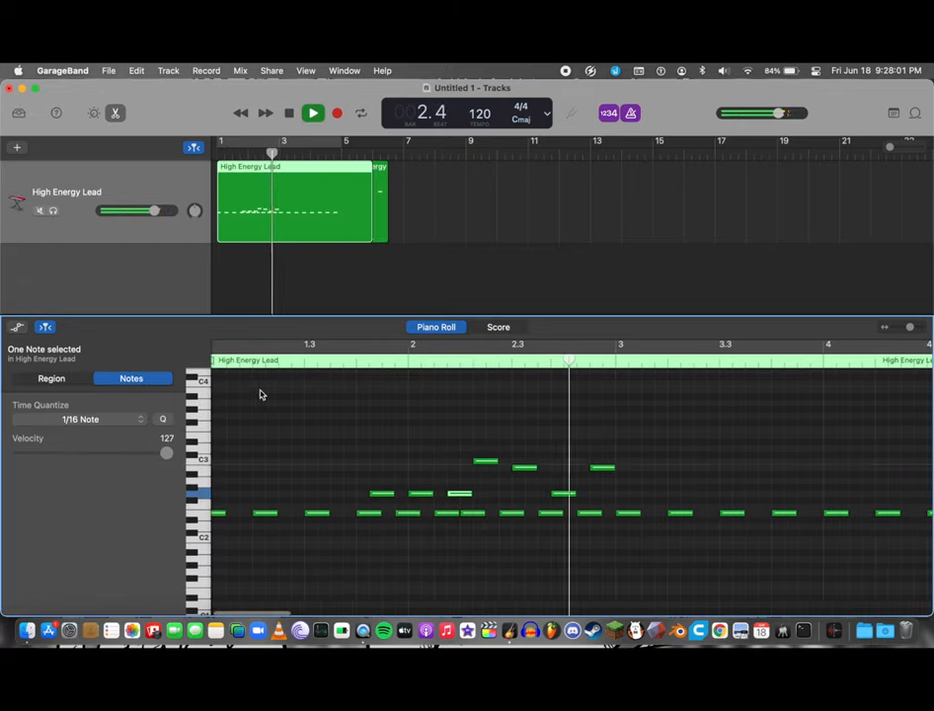
click(312, 113)
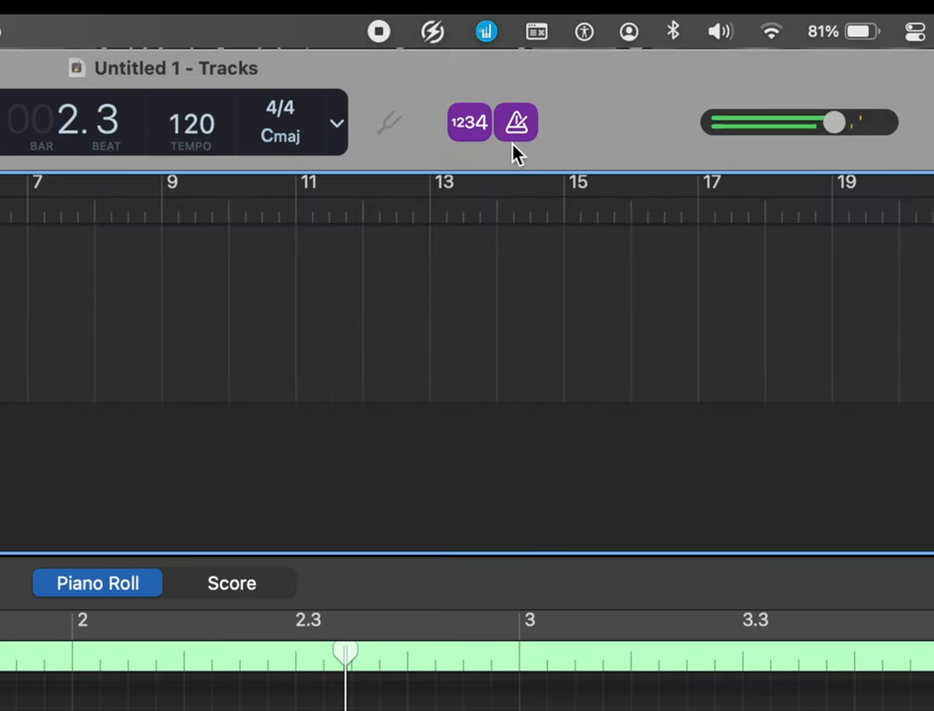
Turn off the metronome click and clear the note selection.
click(516, 123)
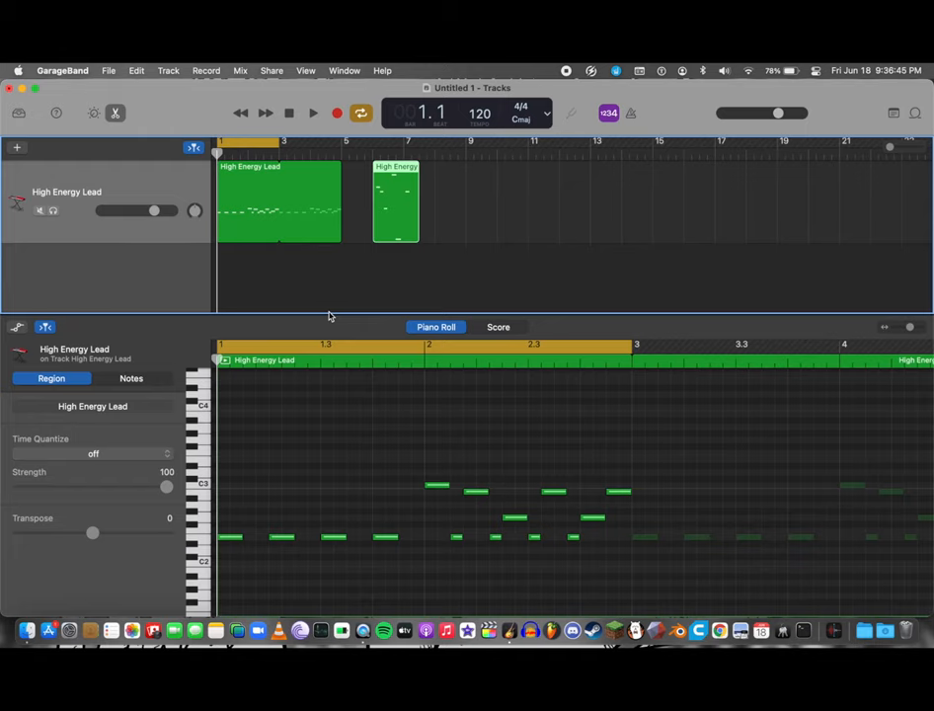
mouse_move(353, 334)
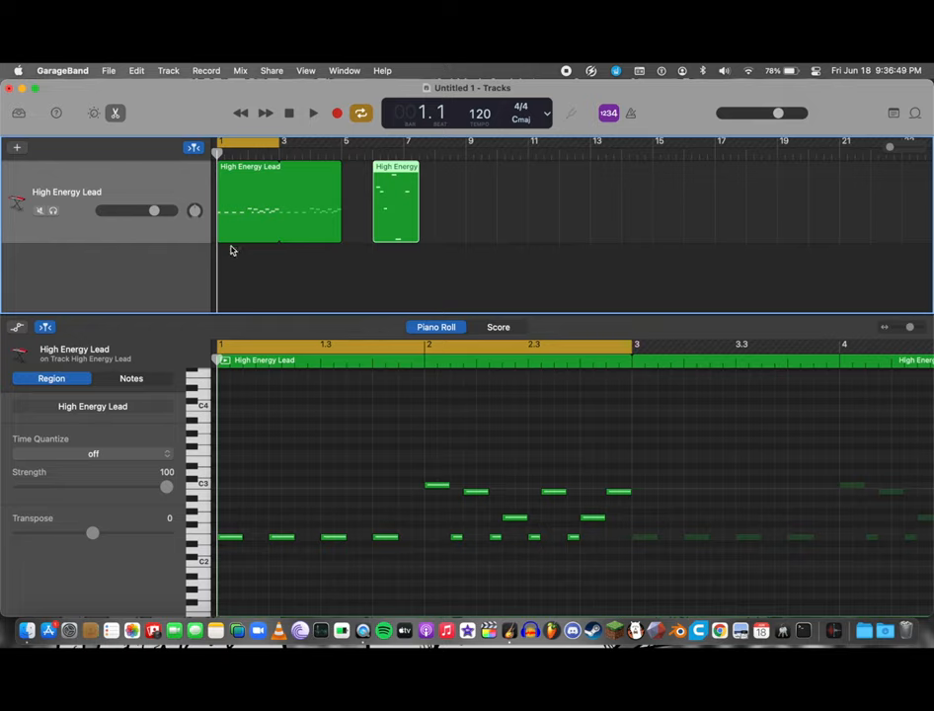
mouse_move(255, 405)
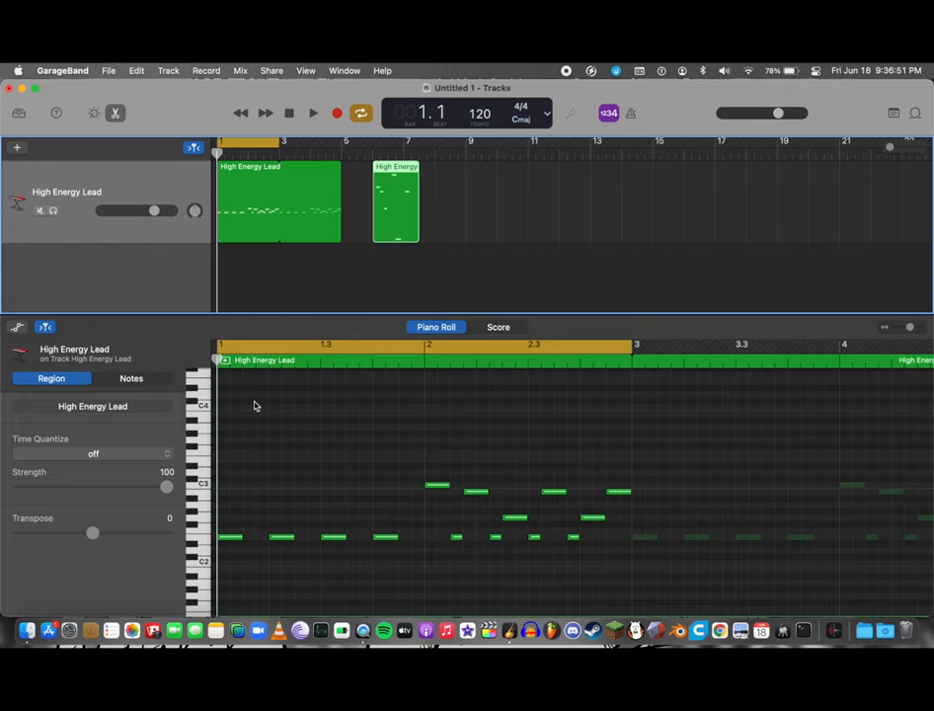
click(312, 112)
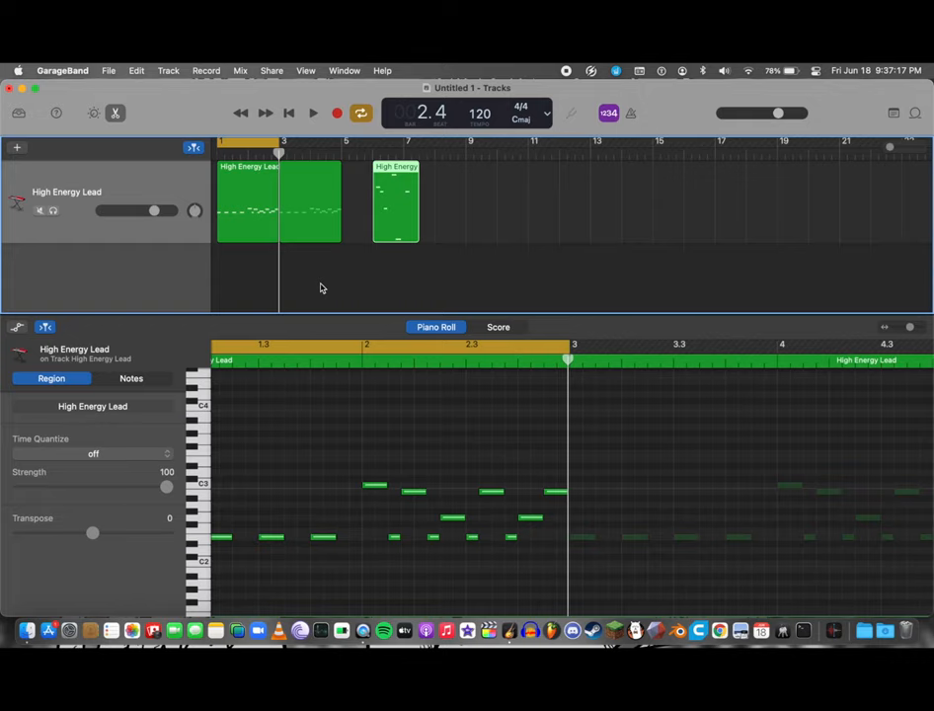
mouse_move(275, 276)
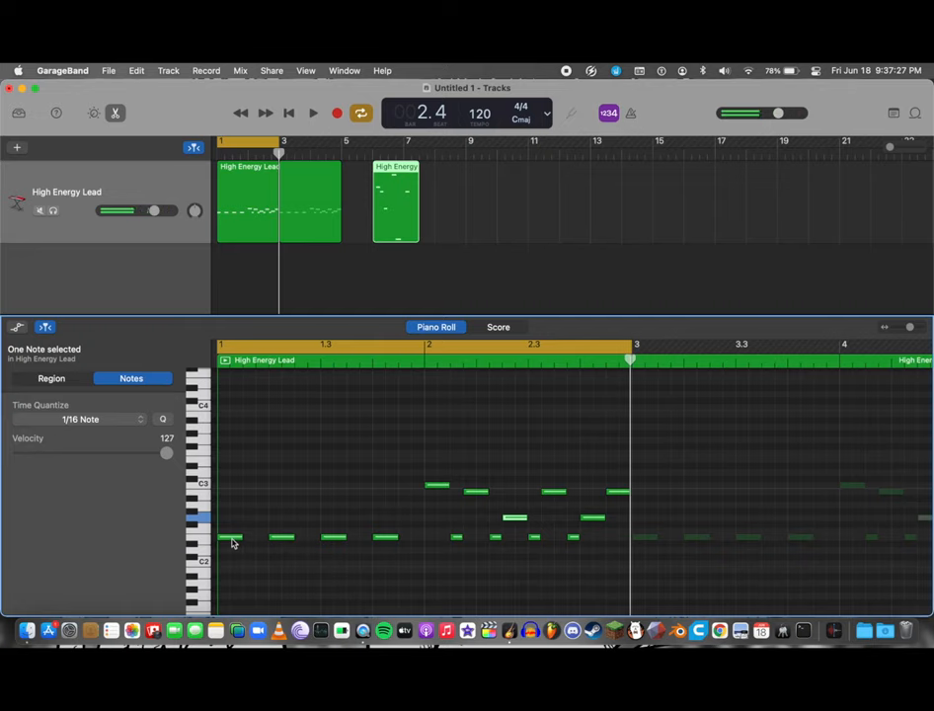
Select the low note at the start of the lead region.
click(229, 537)
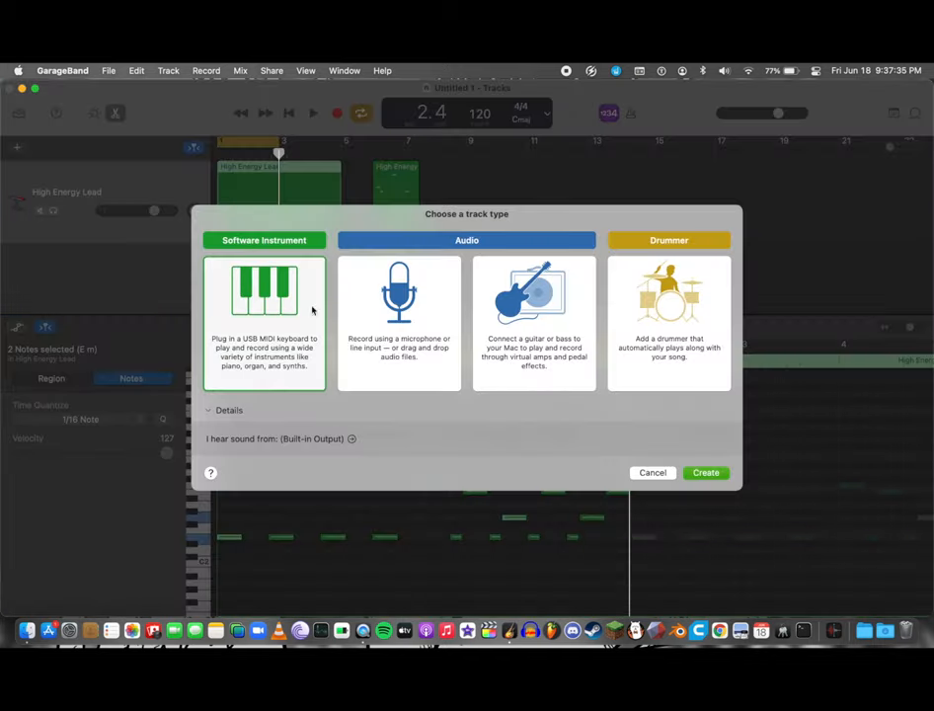
Create the new software instrument track and audition the Fuel Cells sound.
click(707, 472)
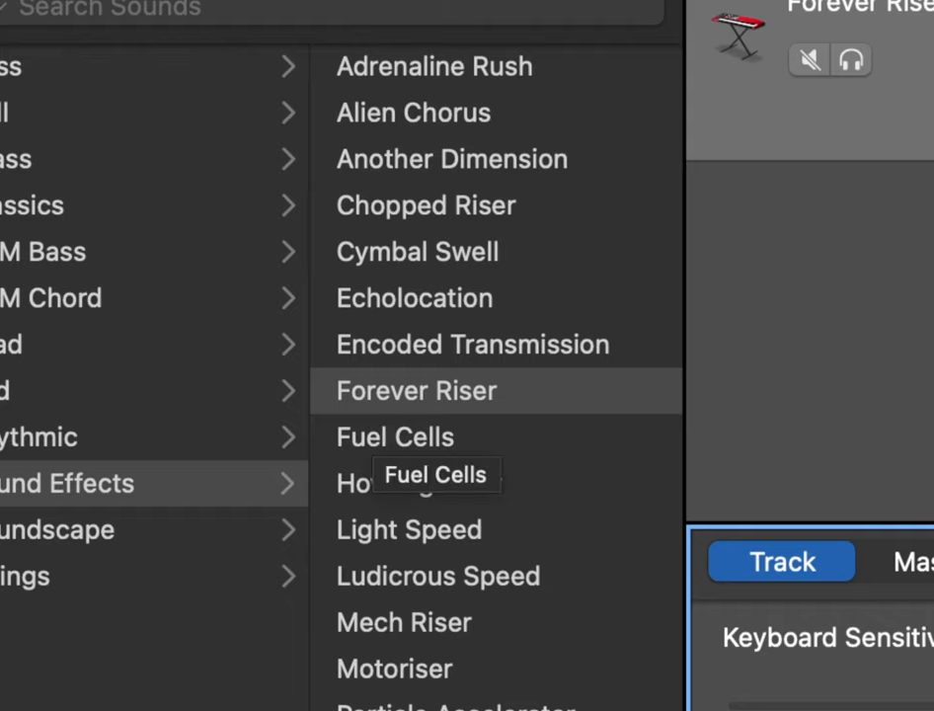
click(414, 392)
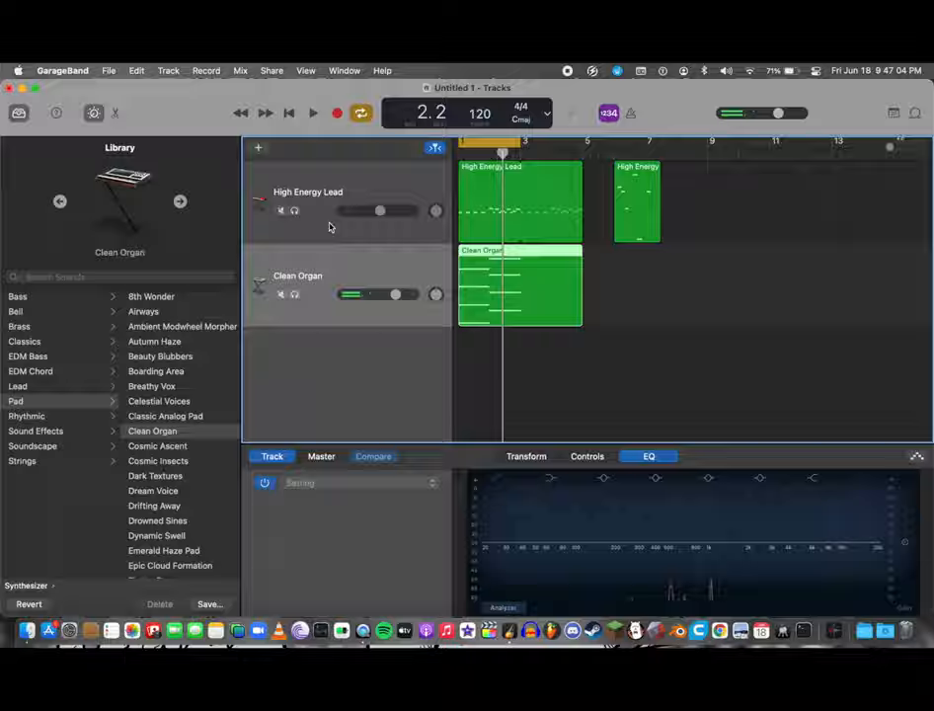
Play back the lead and organ, then browse the loop collection for drums.
click(312, 112)
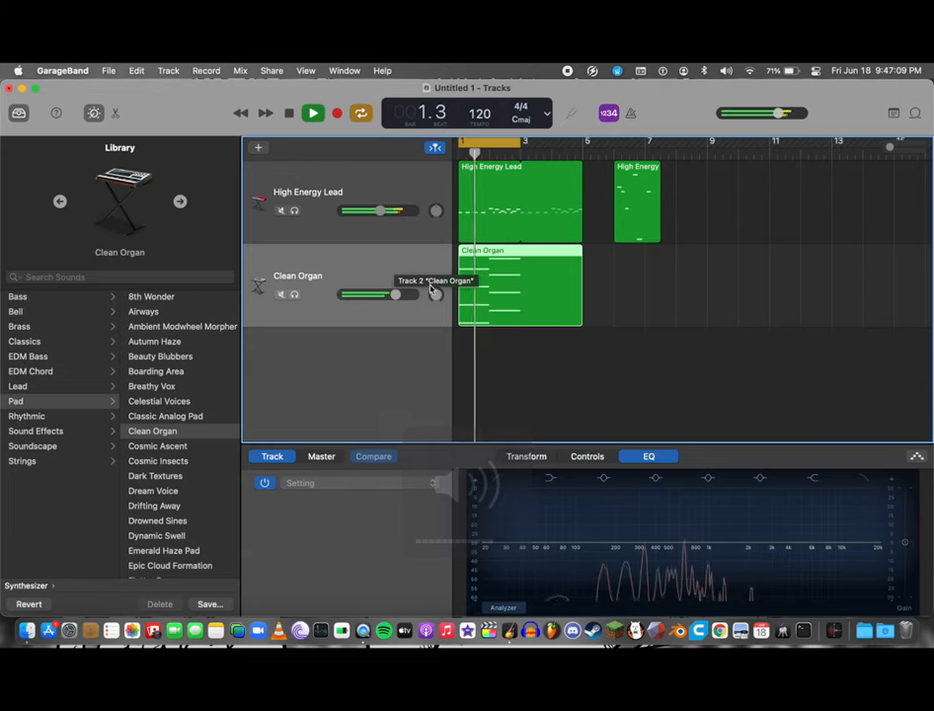
click(312, 113)
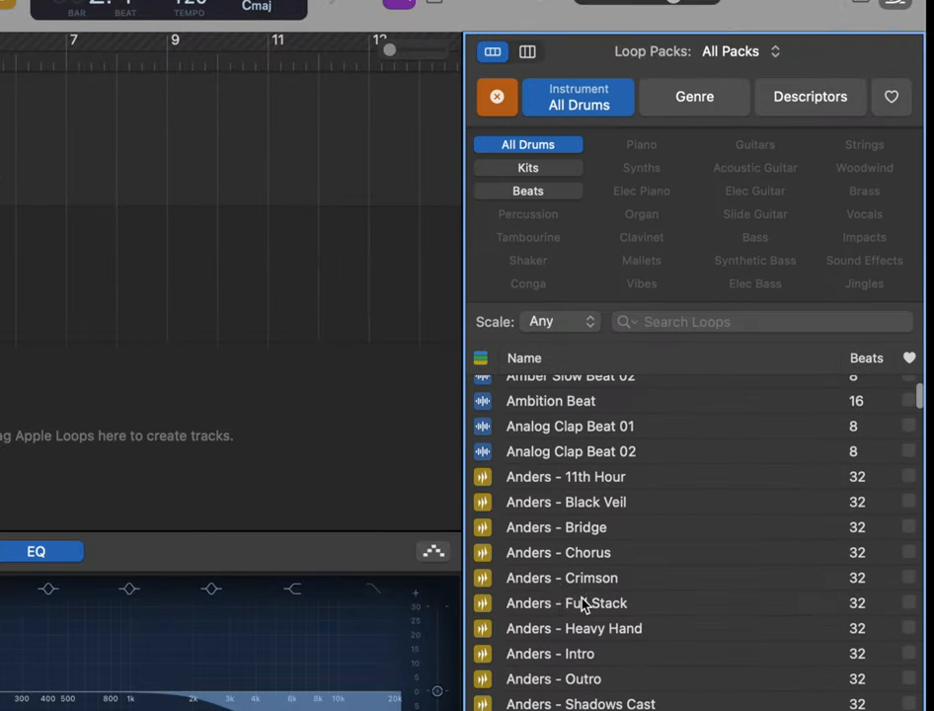
Preview Anders - Crimson and add it as a new Heavy (Anders) drum track.
click(561, 577)
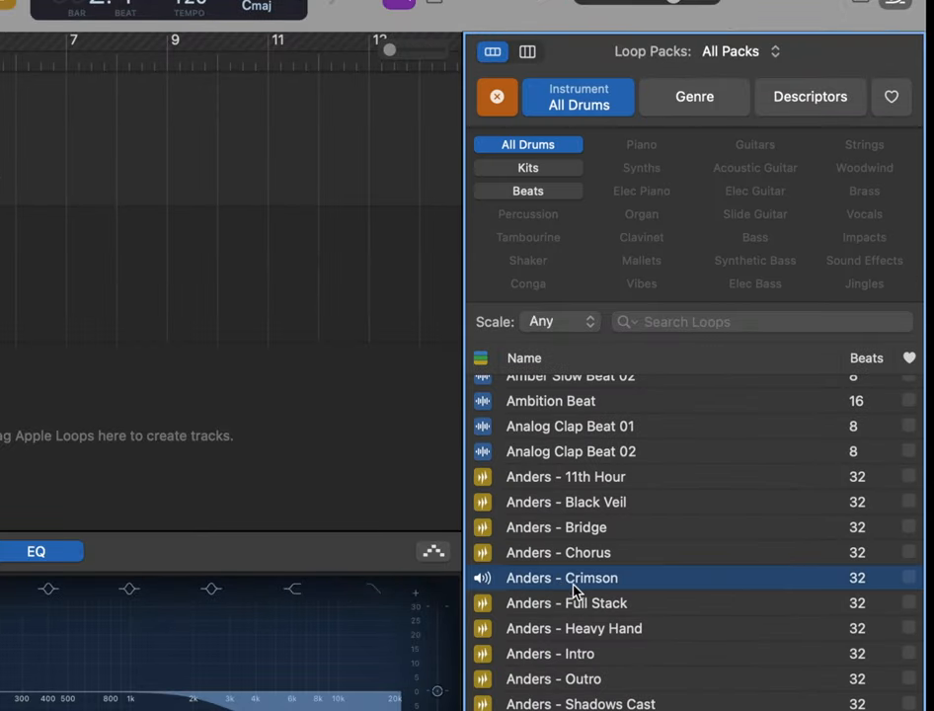
drag(561, 577, 445, 423)
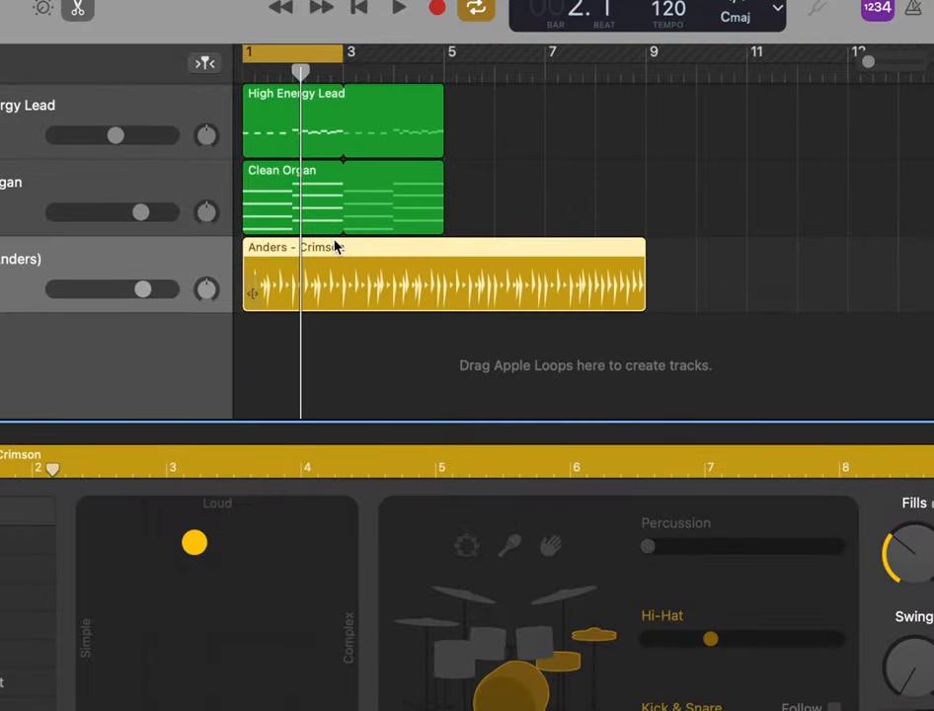
click(399, 8)
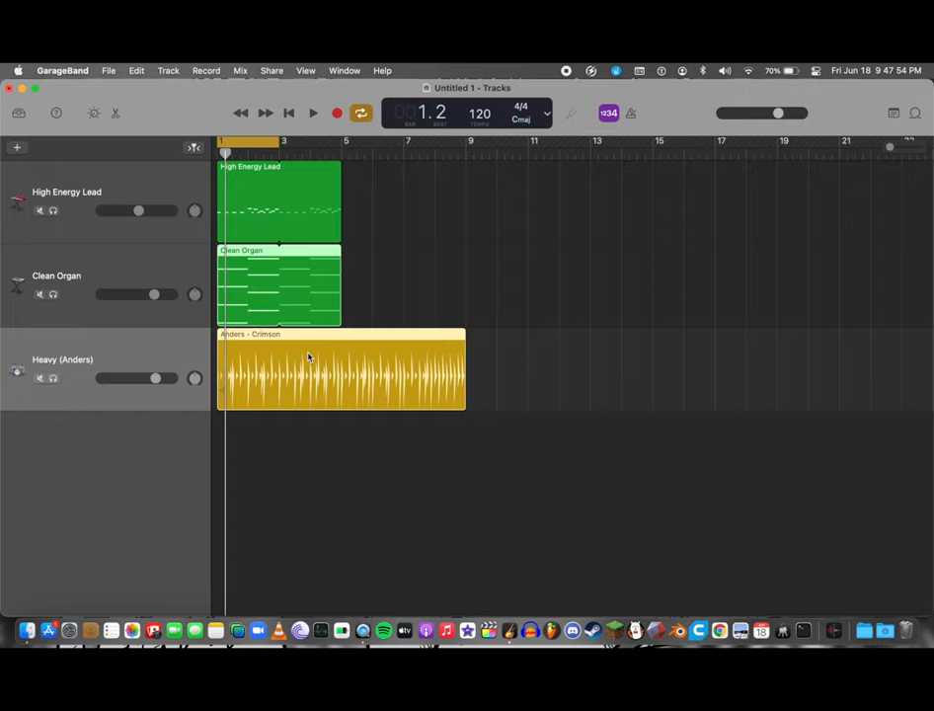
Add the Boomer FX 08 riser as a new effects track and open its region for editing.
click(313, 113)
text(boomer)
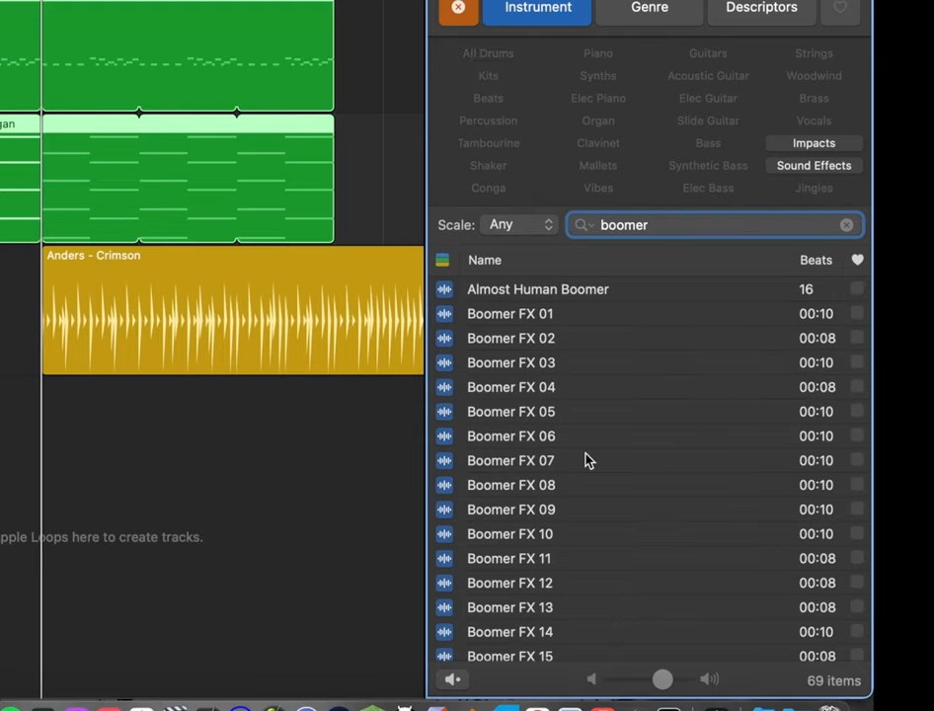
drag(509, 460, 543, 371)
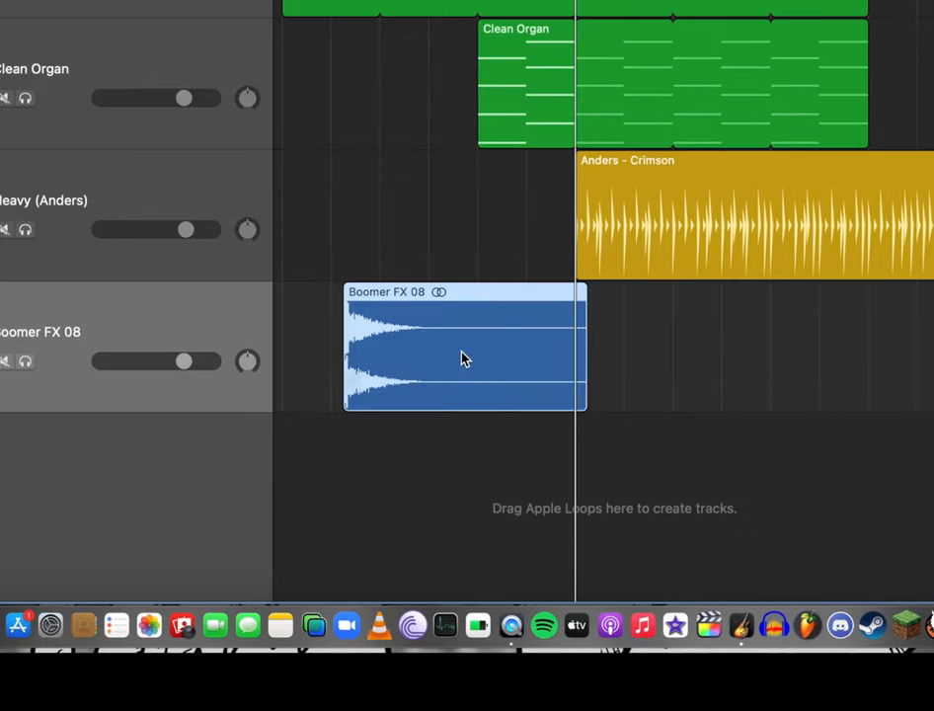
double_click(464, 352)
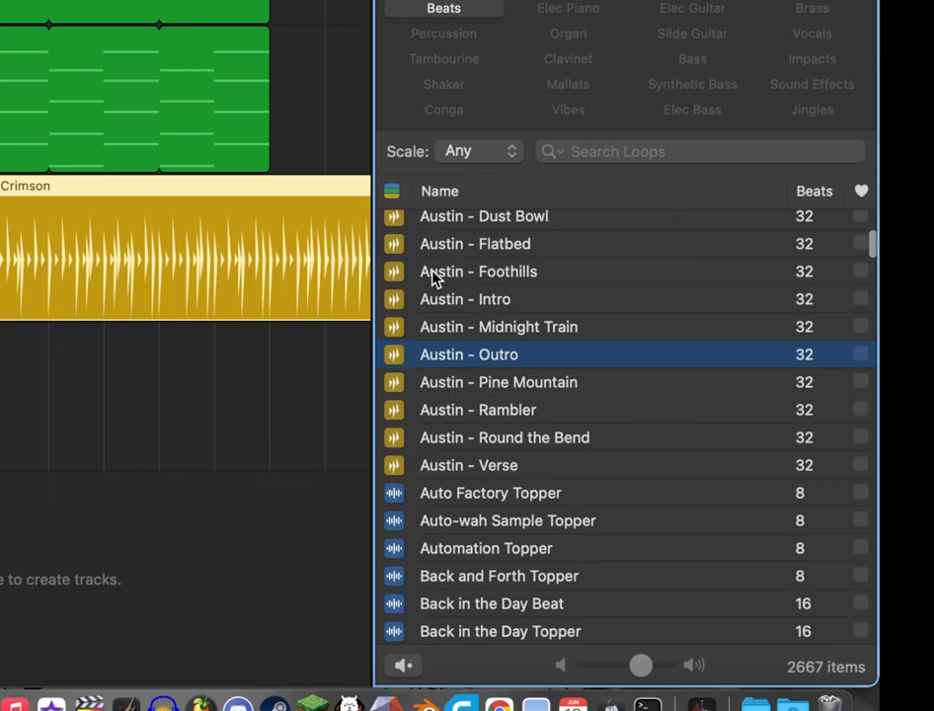
Add the Austin - Foothills loop track with a Space Designer reverb on it.
click(478, 271)
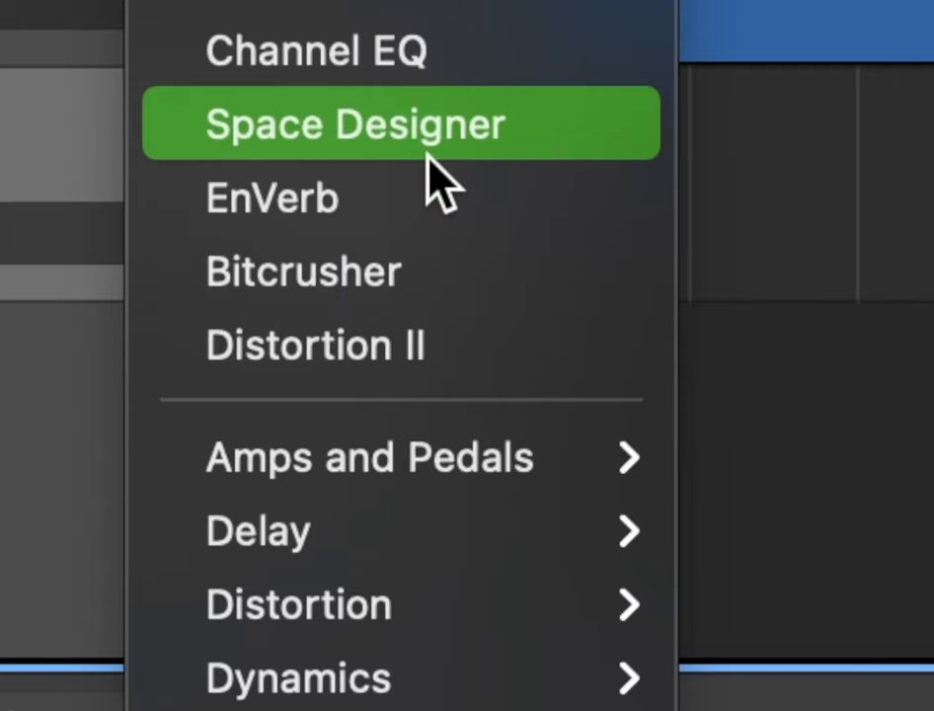
click(360, 122)
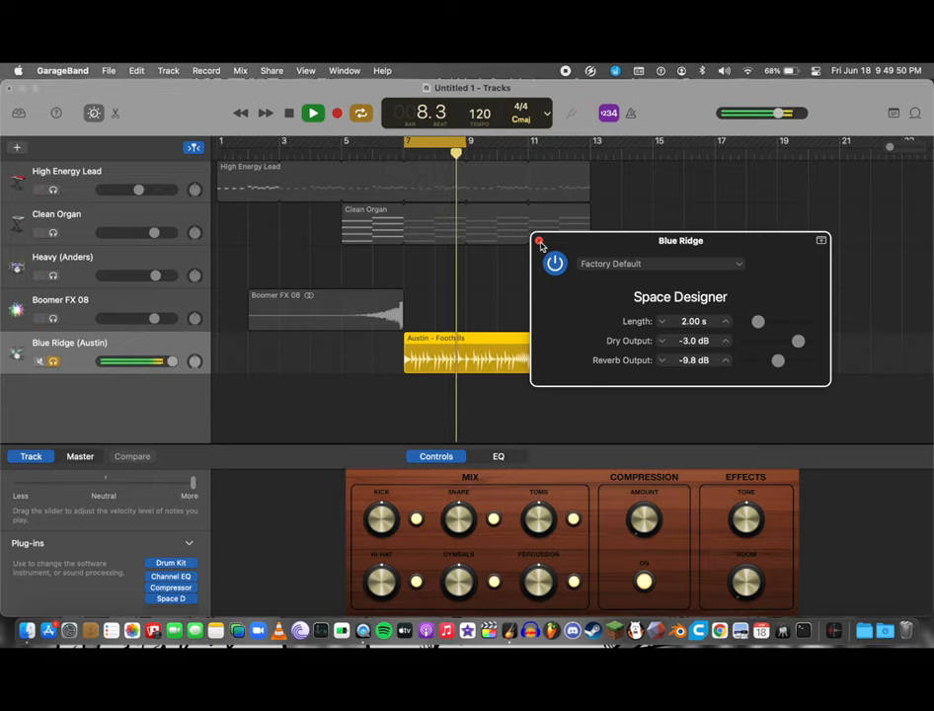
click(541, 241)
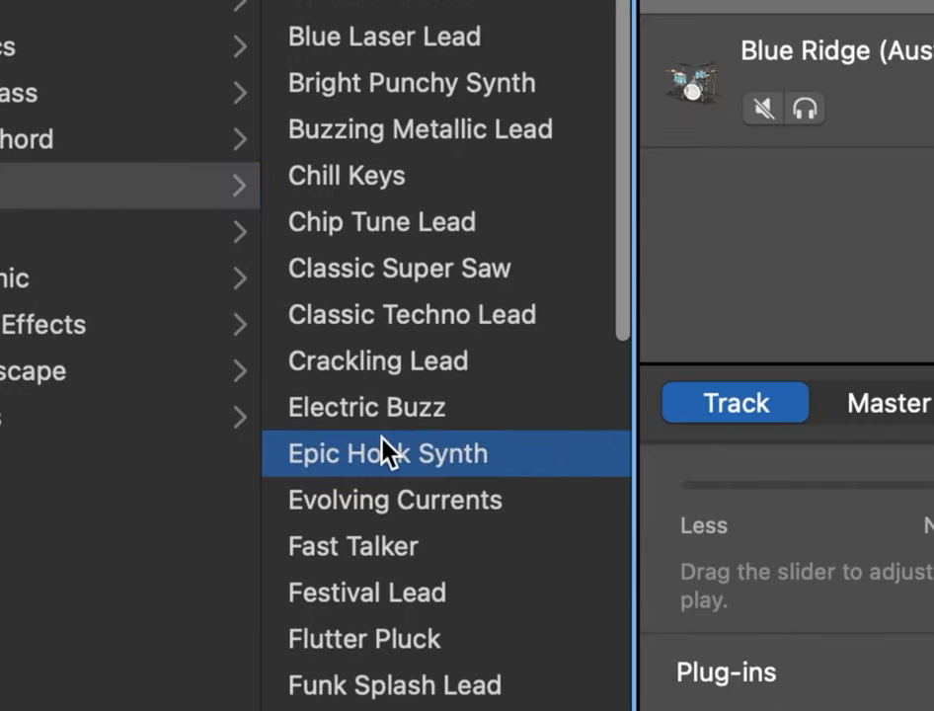
Assign the Epic Hook Synth lead sound to the new synth track.
click(387, 452)
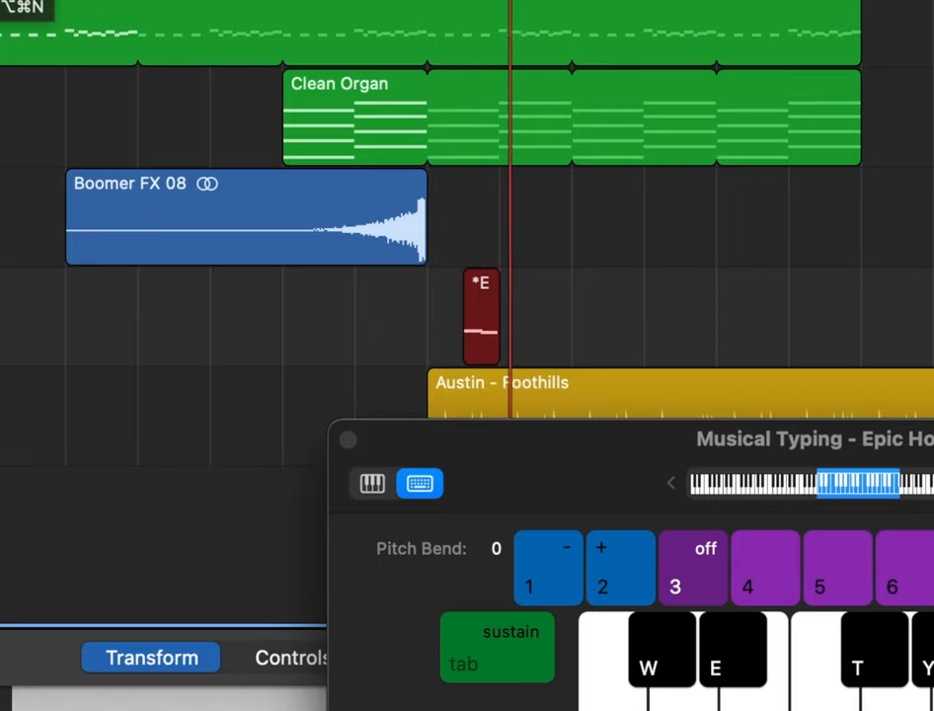
scroll(left, 3)
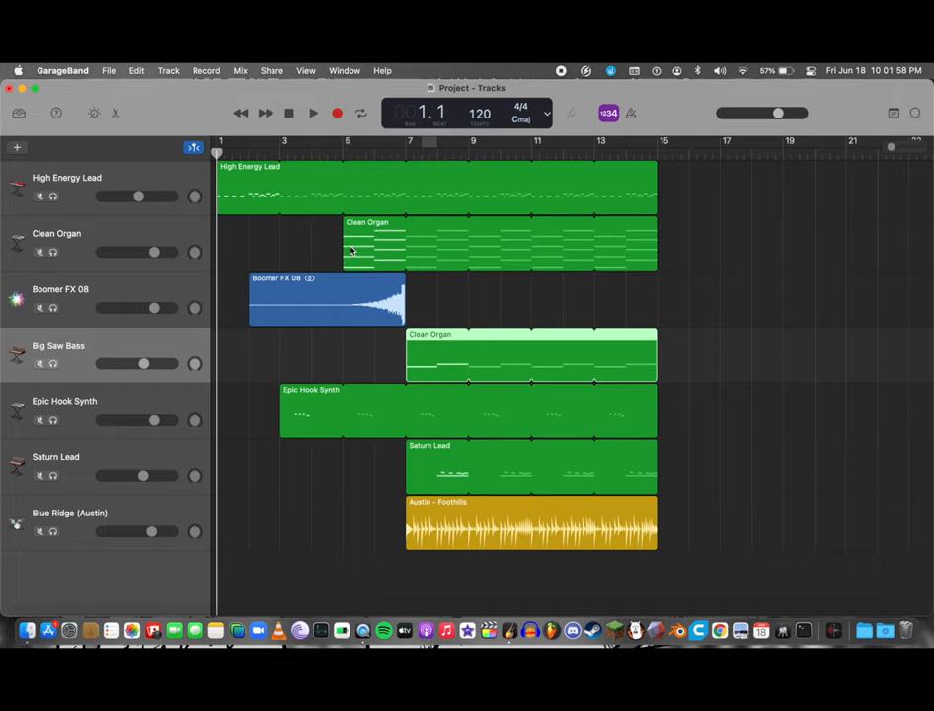
mouse_move(438, 292)
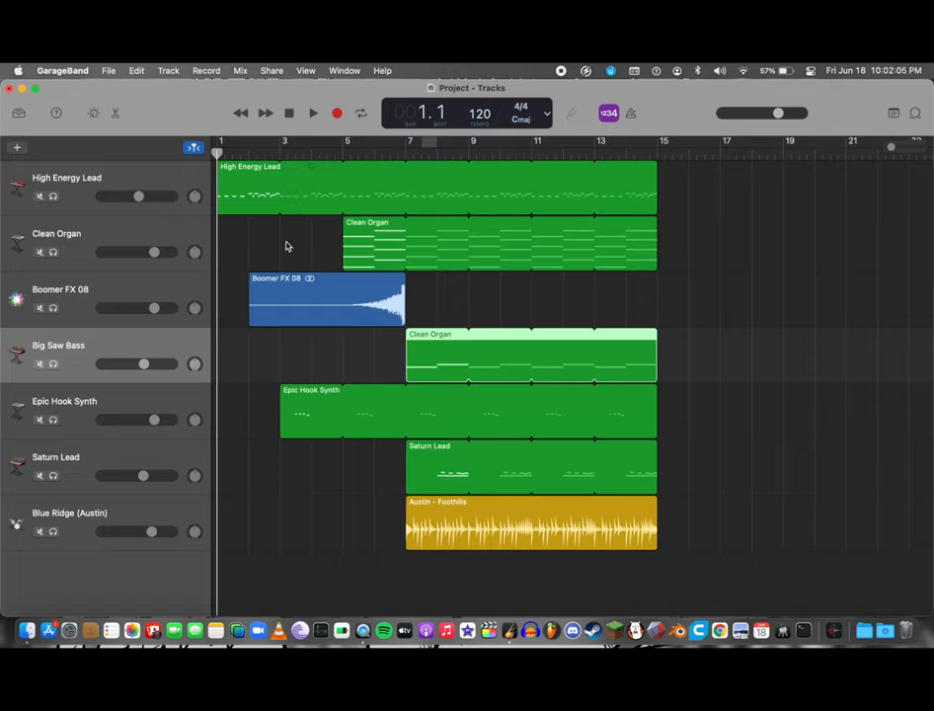
click(312, 113)
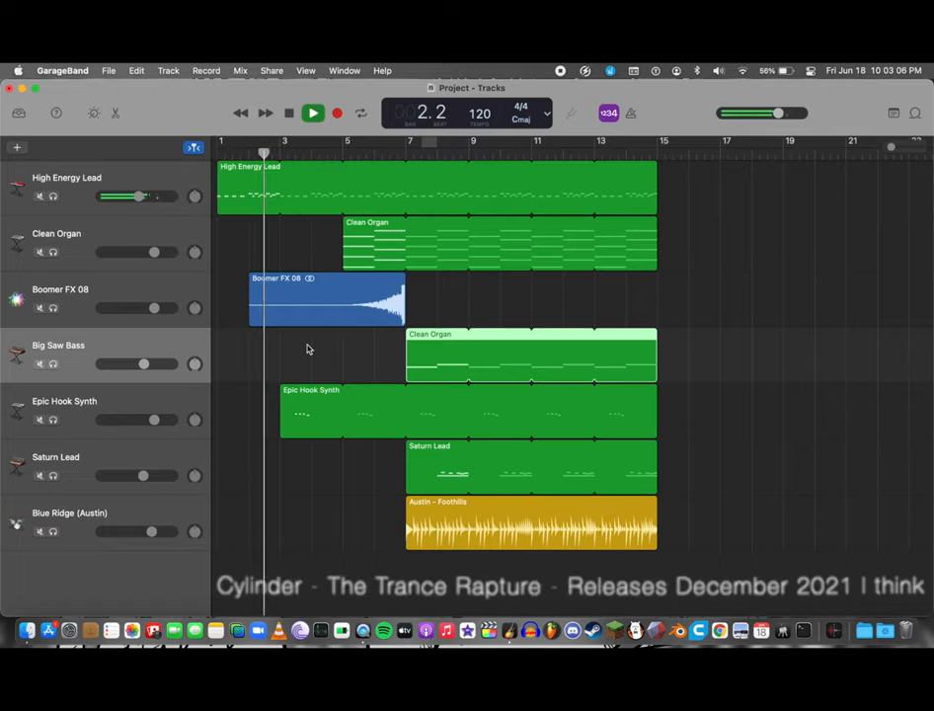
click(312, 110)
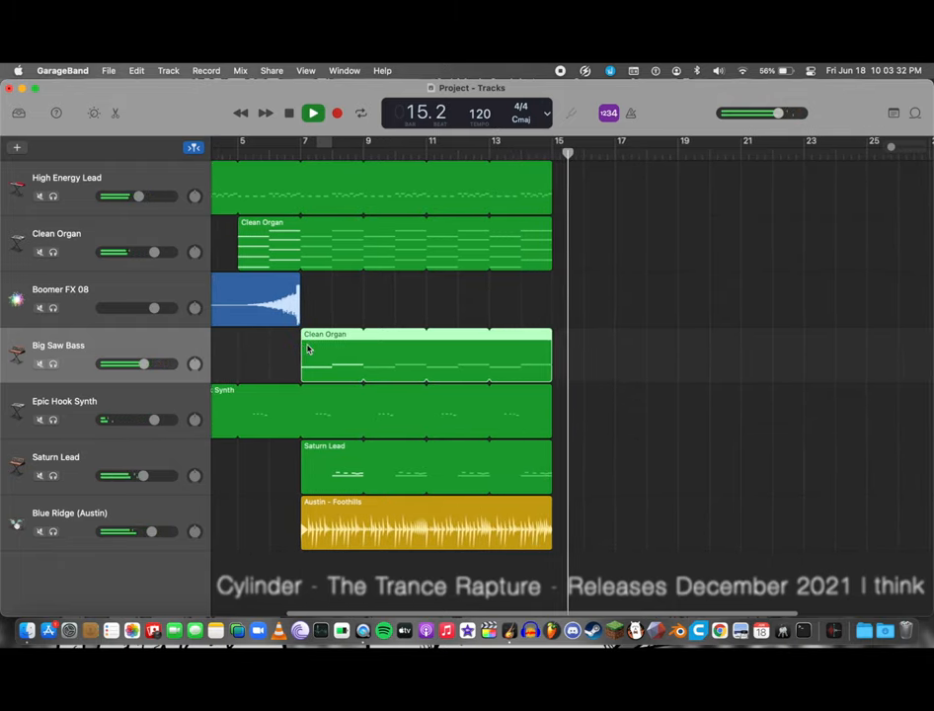
click(288, 113)
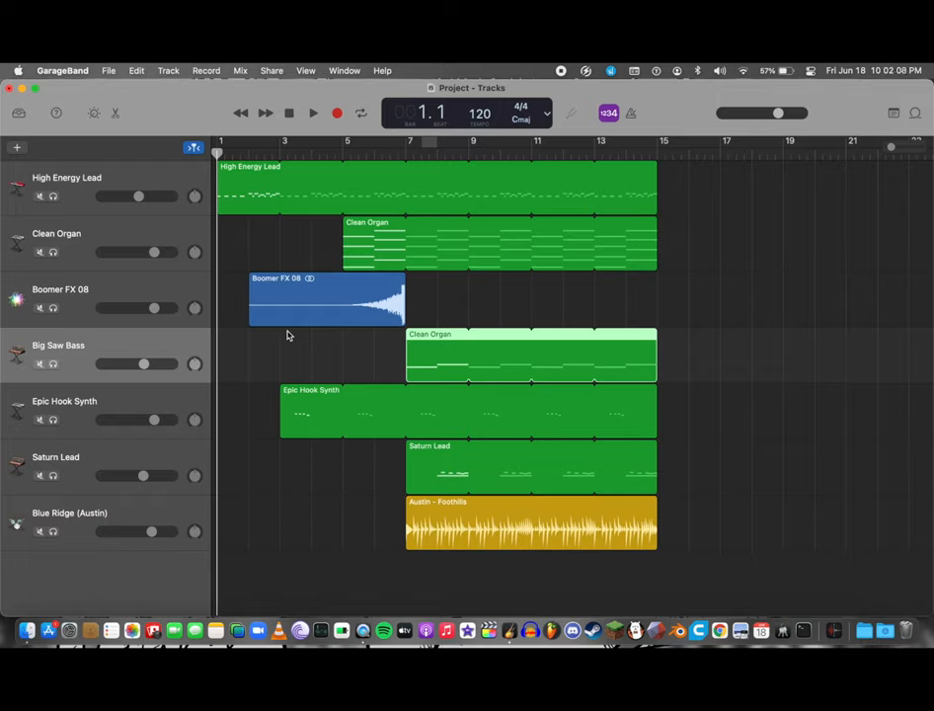
mouse_move(464, 300)
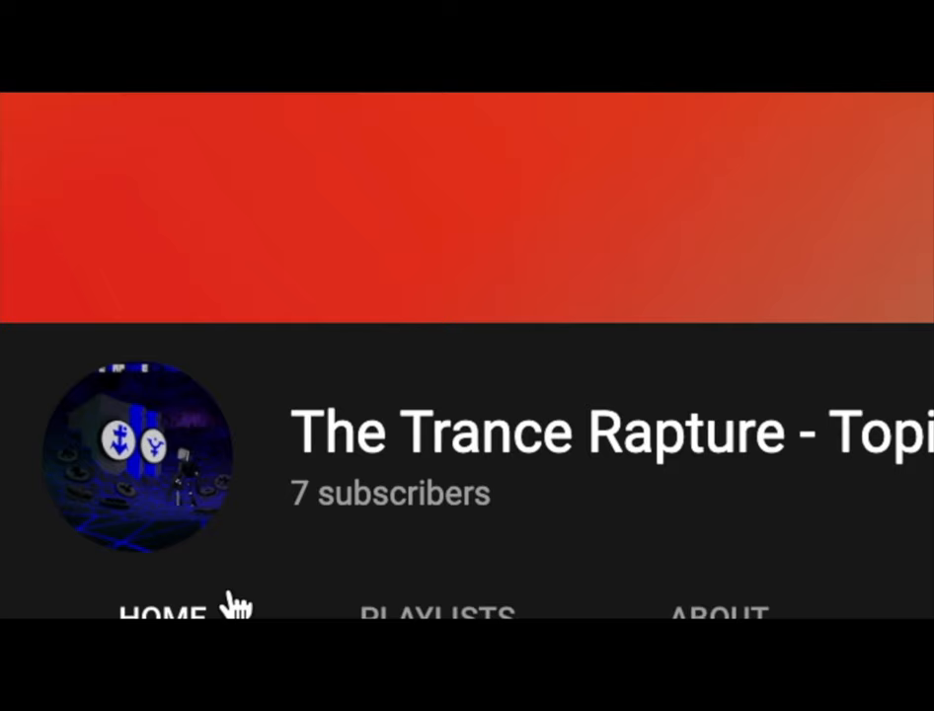
mouse_move(464, 445)
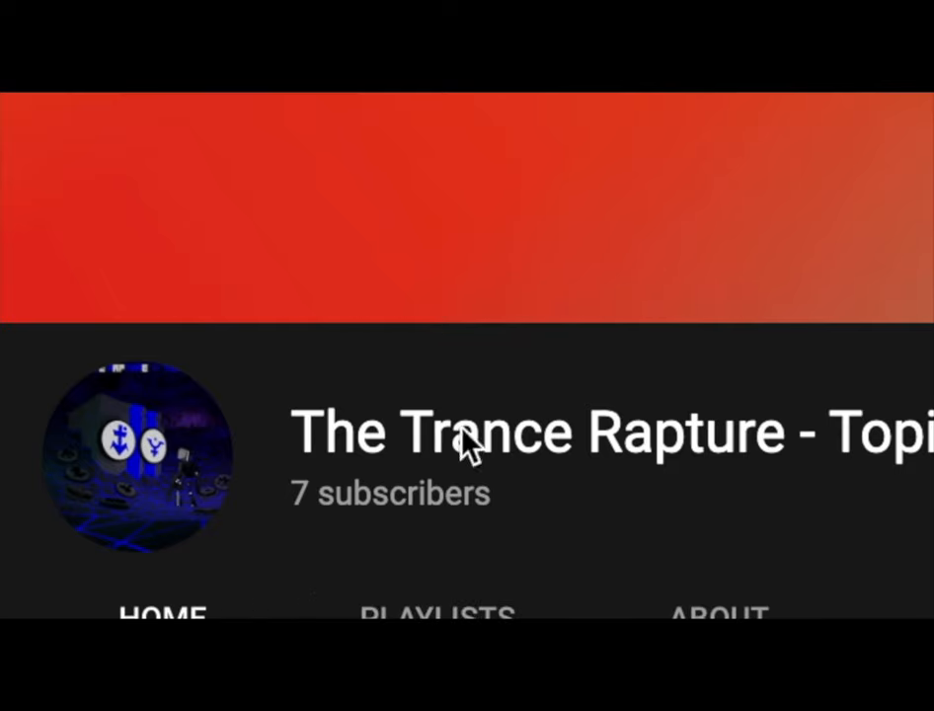